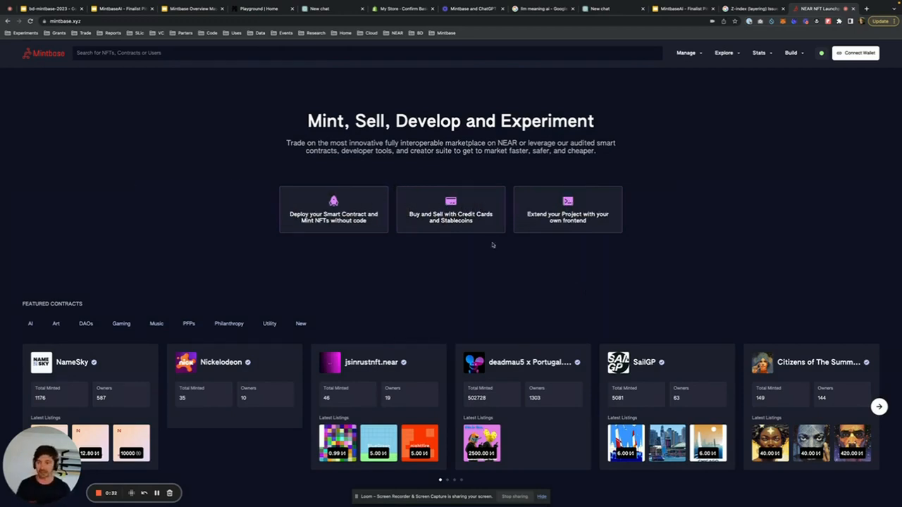
pyautogui.moveTo(796, 220)
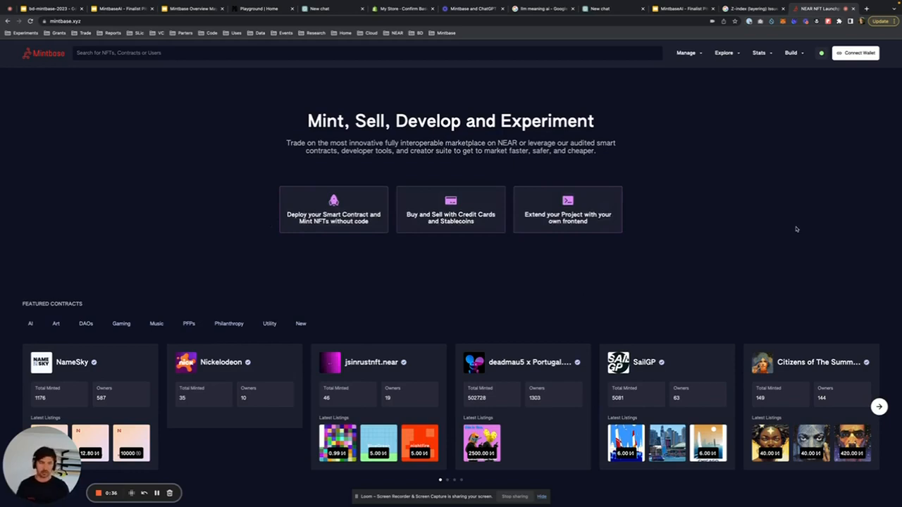
# Step: Connect a NEAR account to Mintbase via MyNearWallet, approving Mintbase's access
pyautogui.scroll(-3)
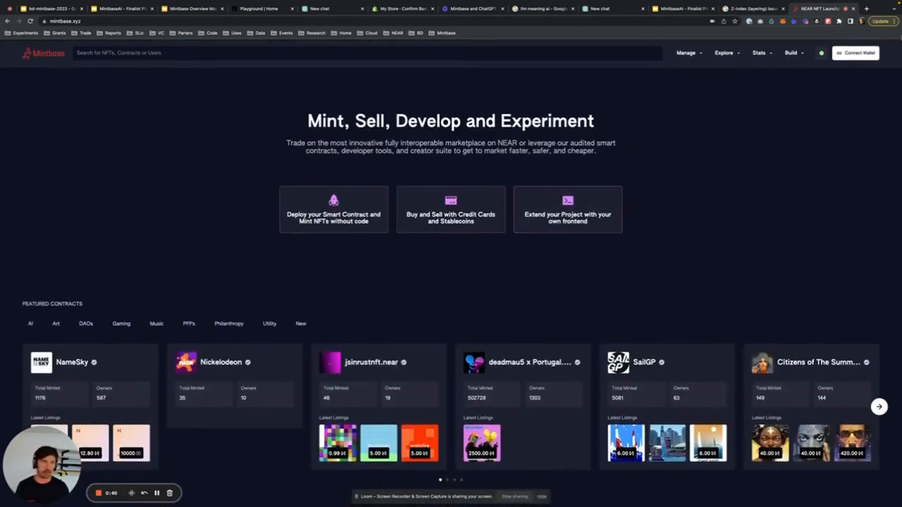
pyautogui.click(855, 53)
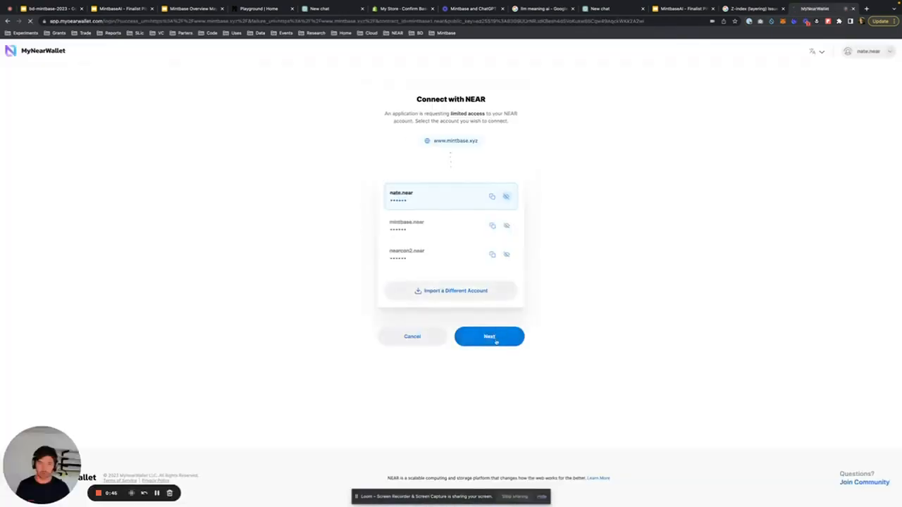
pyautogui.click(489, 336)
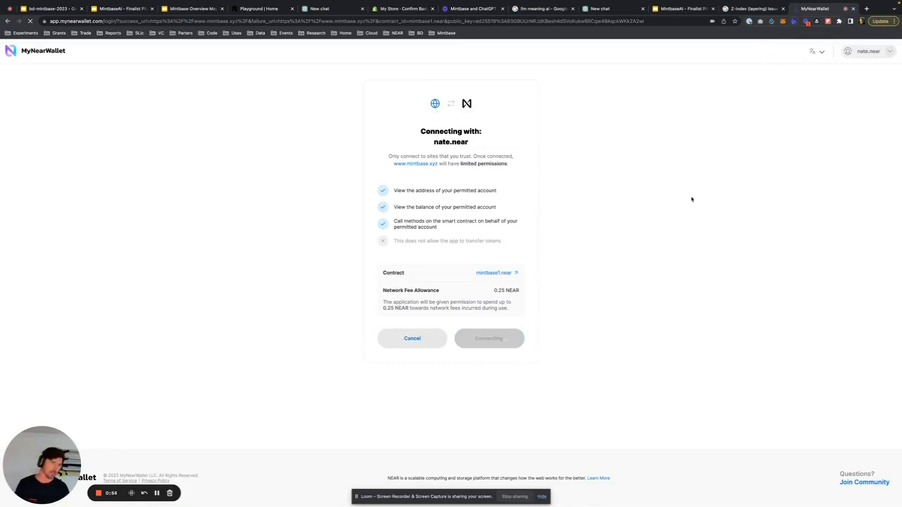
pyautogui.click(487, 338)
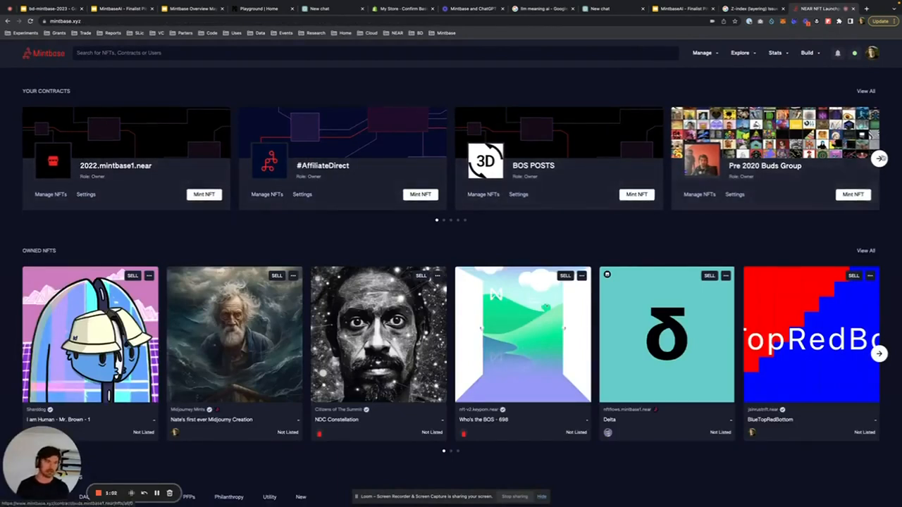
# Step: Page the Your Contracts carousel forward to reveal Midjourney Mints and myowncontract
pyautogui.click(879, 158)
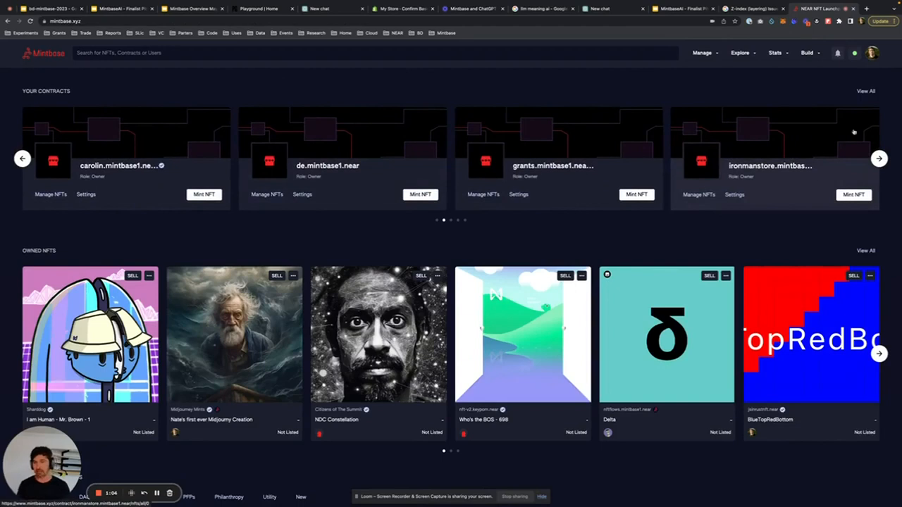
pyautogui.click(880, 158)
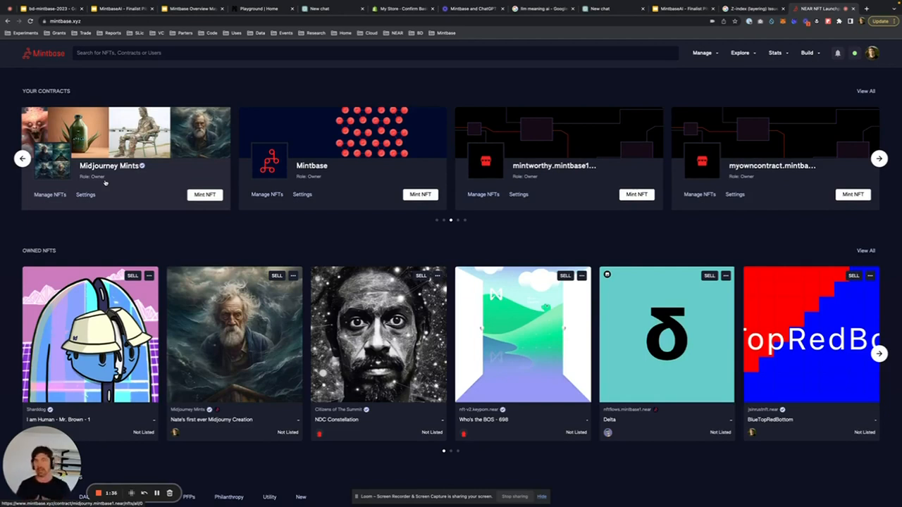
pyautogui.moveTo(160, 85)
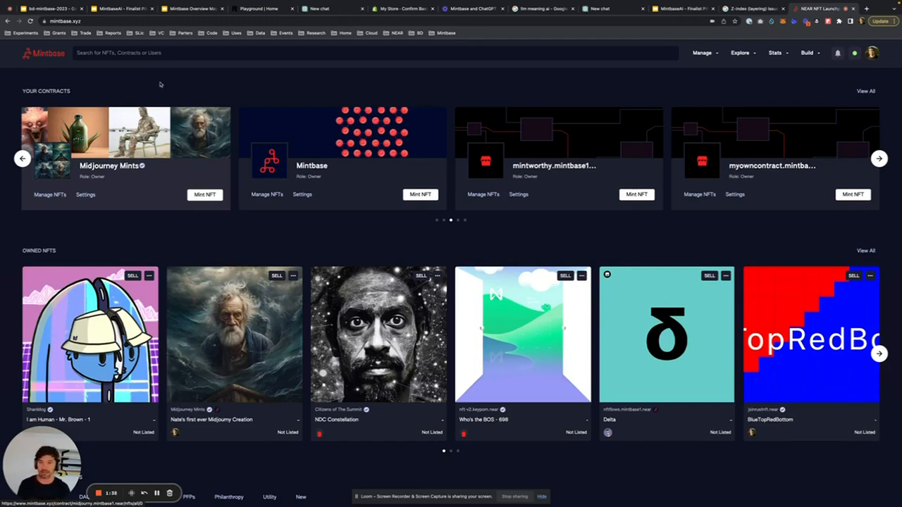
pyautogui.moveTo(79, 177)
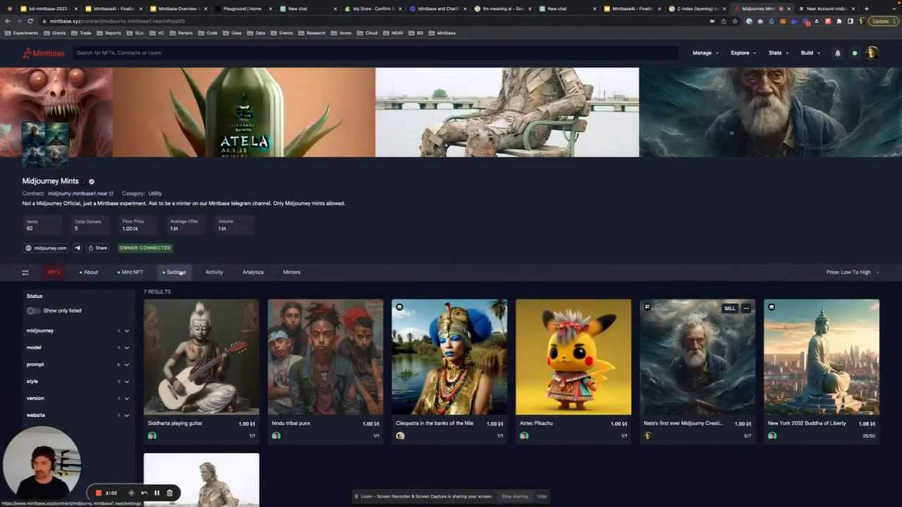
# Step: View the Midjourney Mints settings: Basic Information with name, description and website URL
pyautogui.click(175, 272)
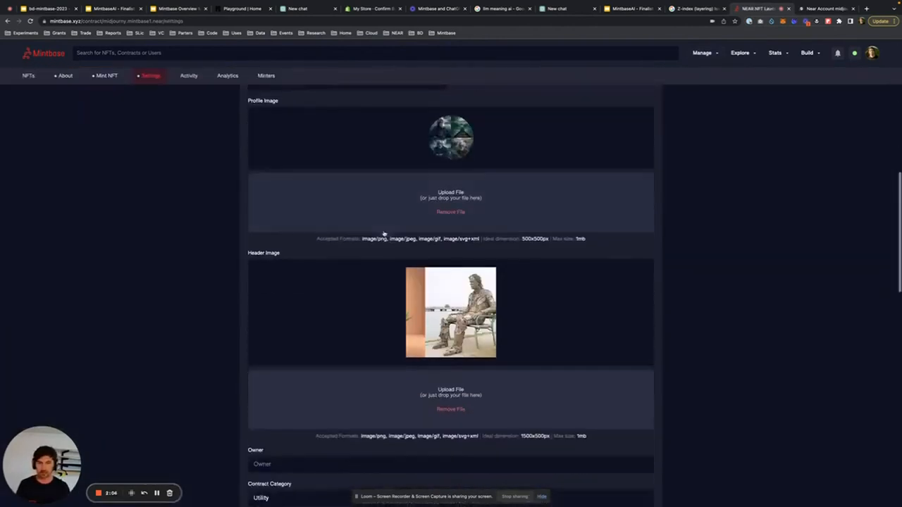
pyautogui.scroll(-3)
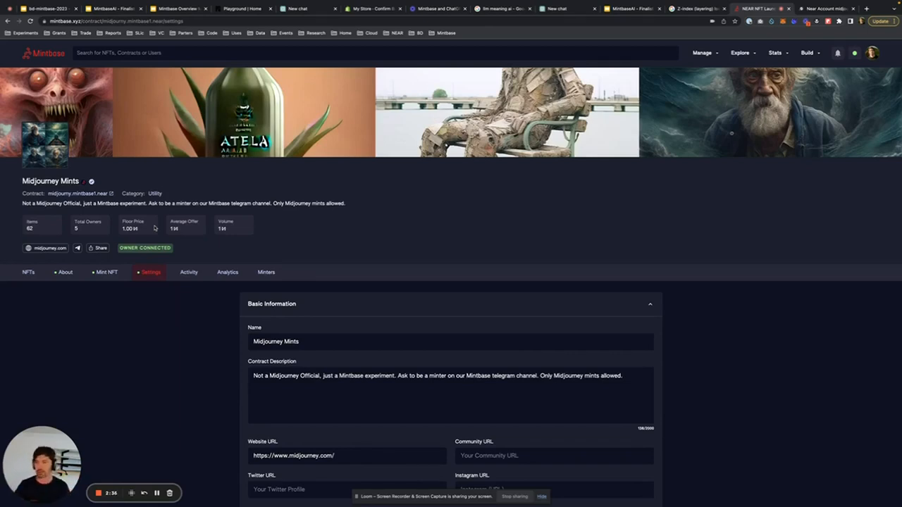
pyautogui.moveTo(193, 321)
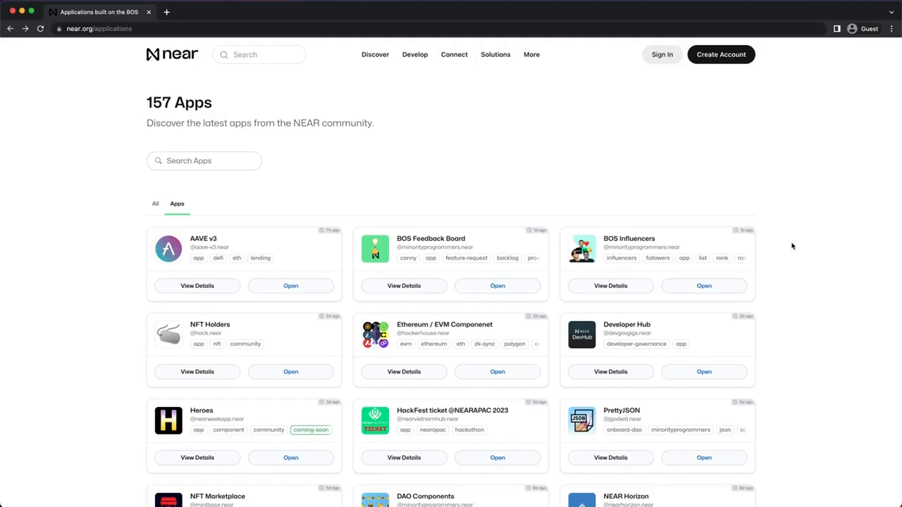
# Step: Browse the components and gateway directories and visit the Genadrop Gateway site
pyautogui.scroll(-3)
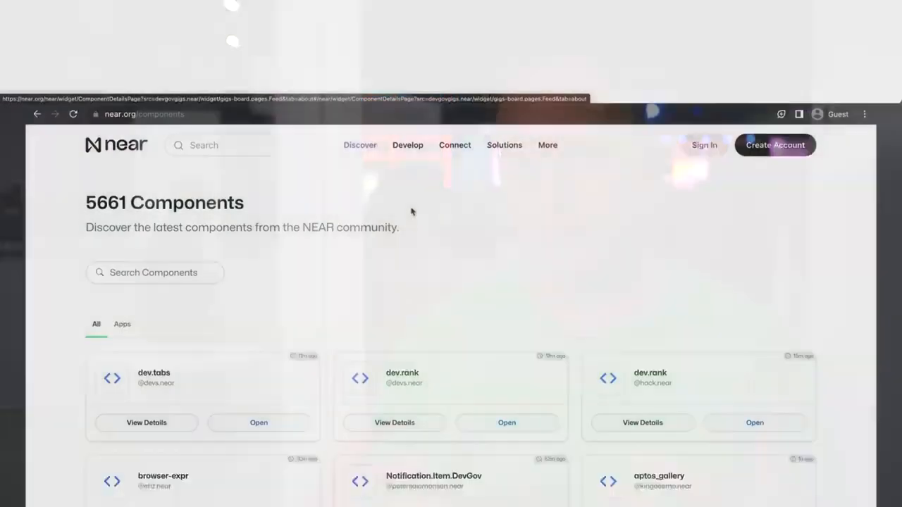
pyautogui.scroll(-3)
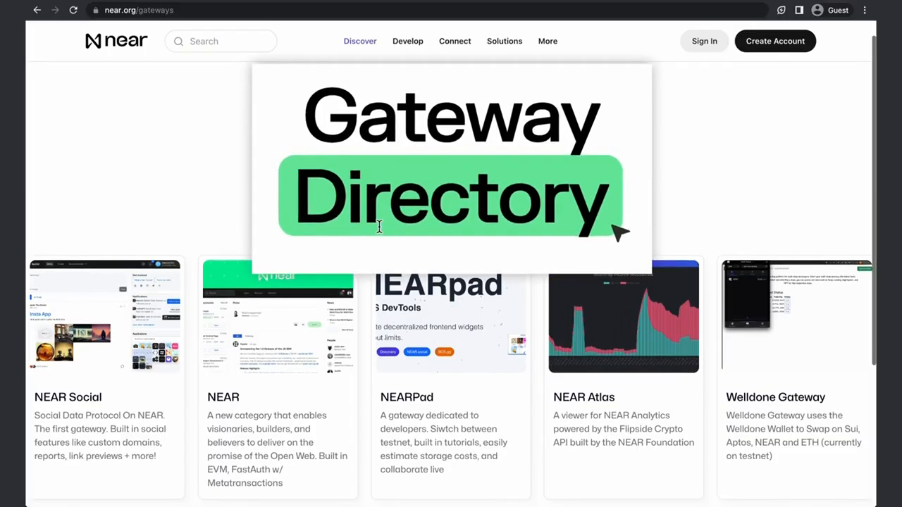
pyautogui.scroll(-3)
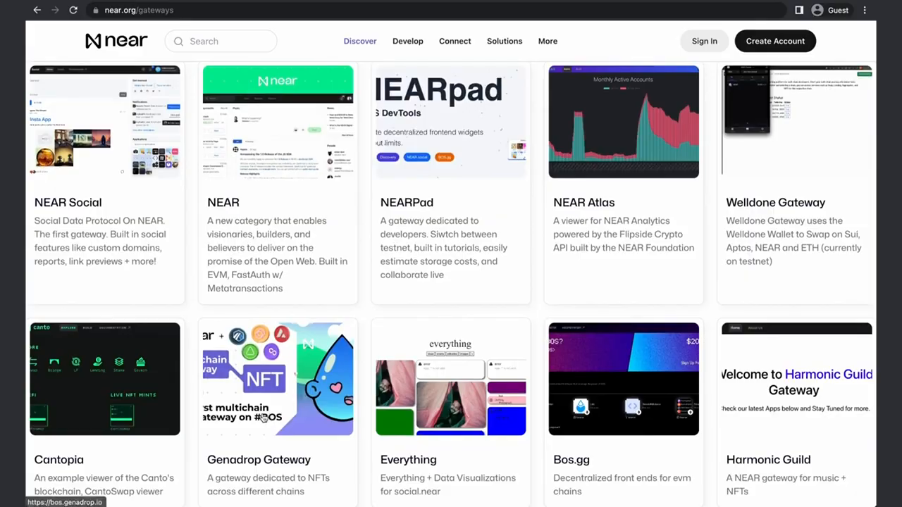
pyautogui.click(277, 379)
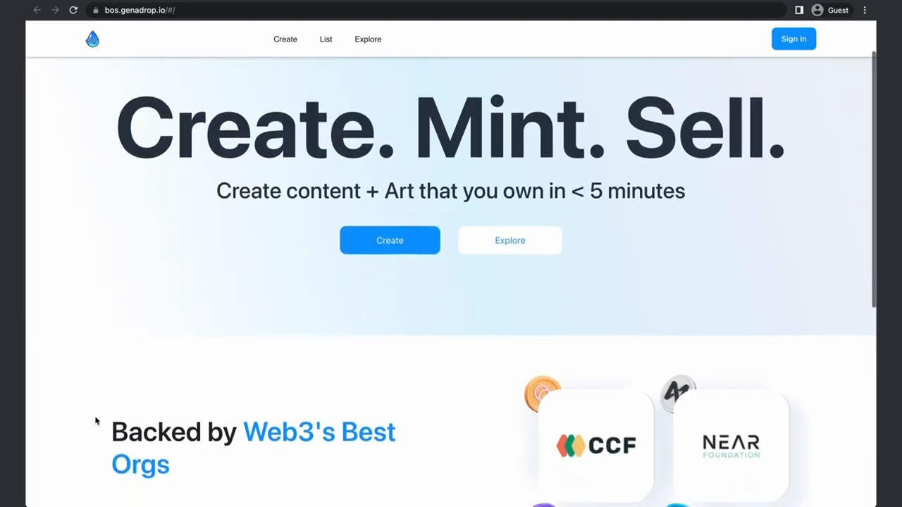
pyautogui.scroll(-3)
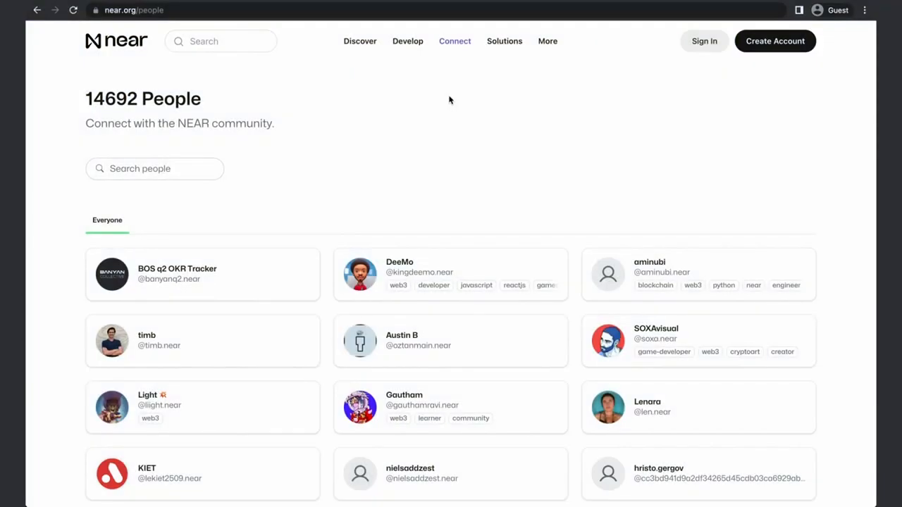
pyautogui.scroll(-3)
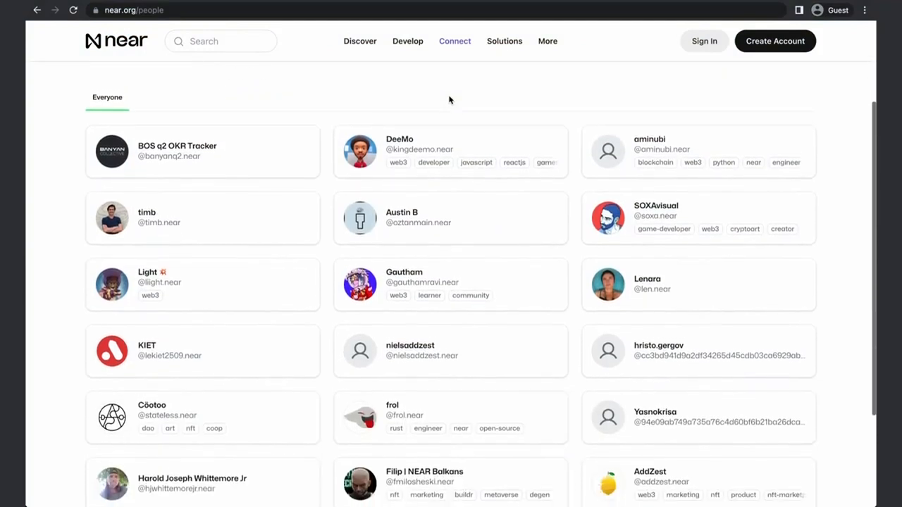
pyautogui.scroll(-3)
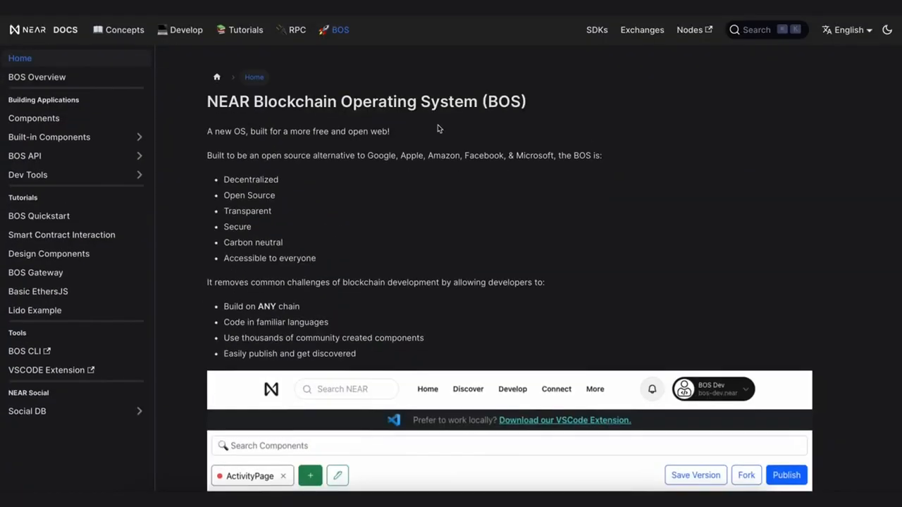
pyautogui.moveTo(200, 175)
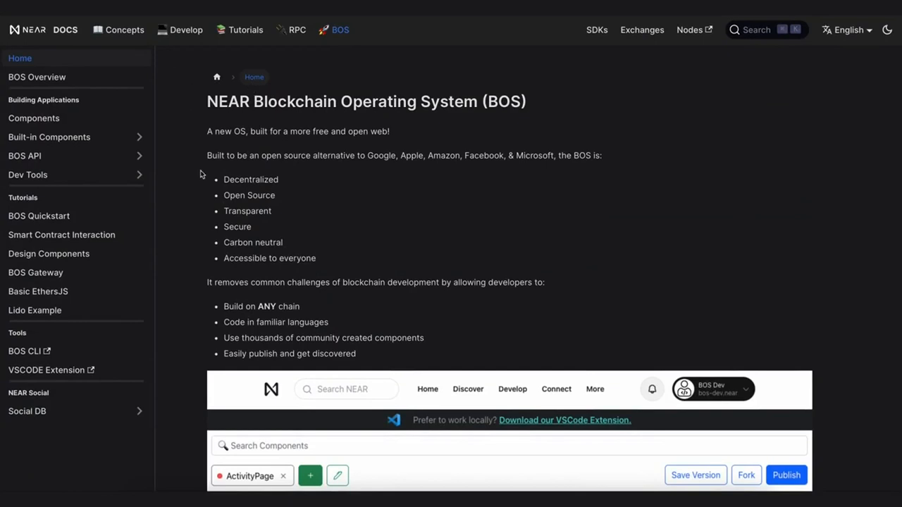
# Step: Scroll the BOS overview page, then replace the widget greeting 'Howdy' with 'Hello' in SimplyTest.jsx
pyautogui.scroll(-3)
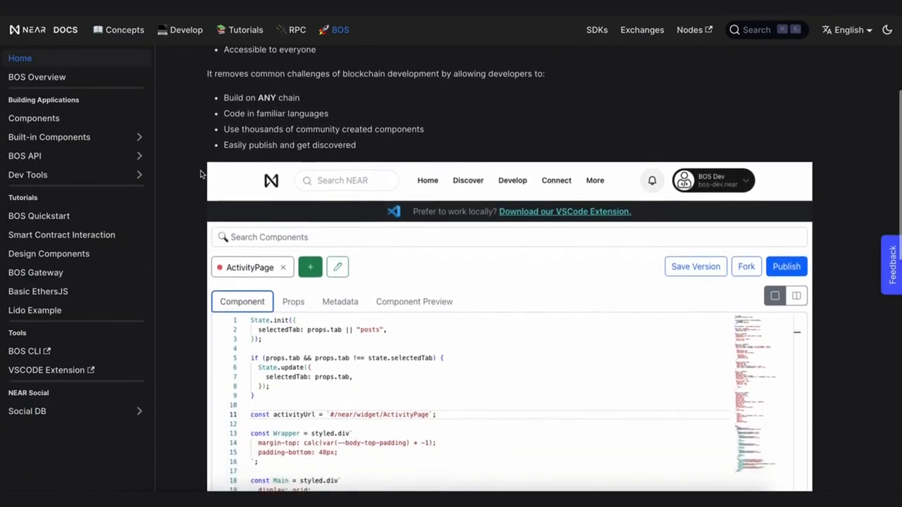
pyautogui.scroll(-3)
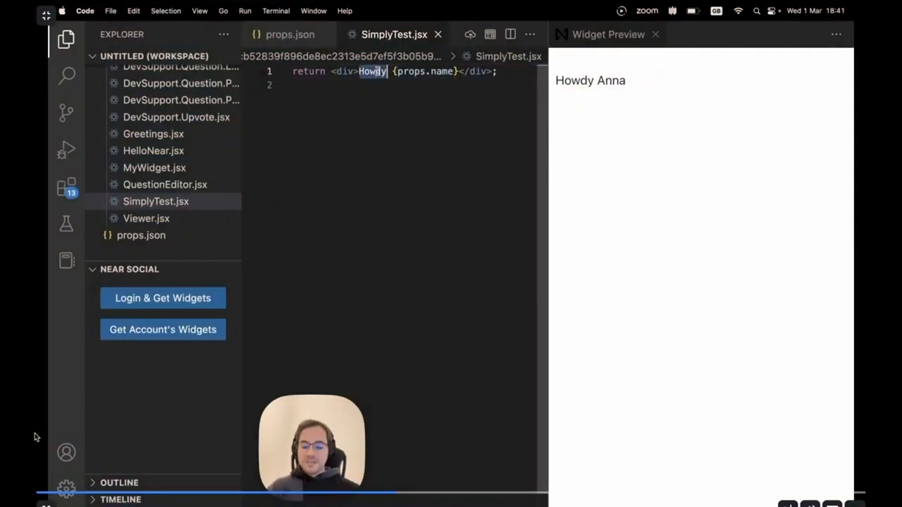
pyautogui.write('Hello')
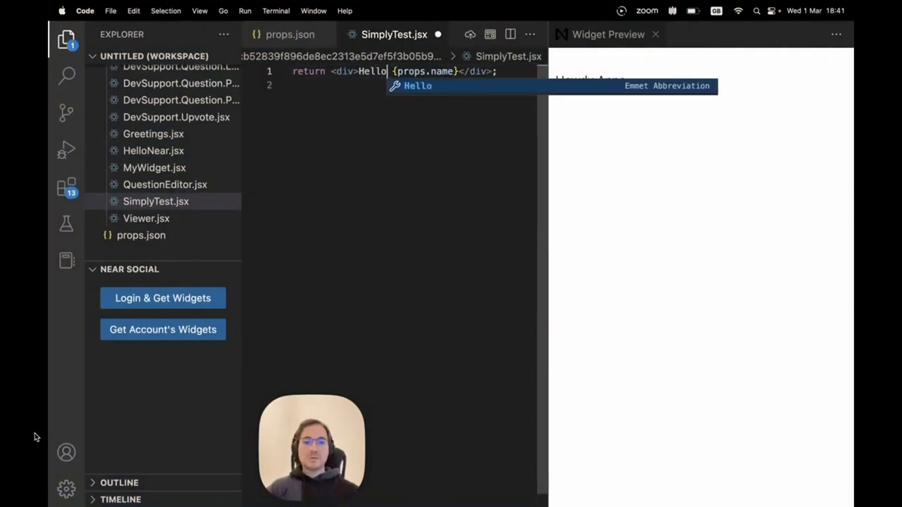